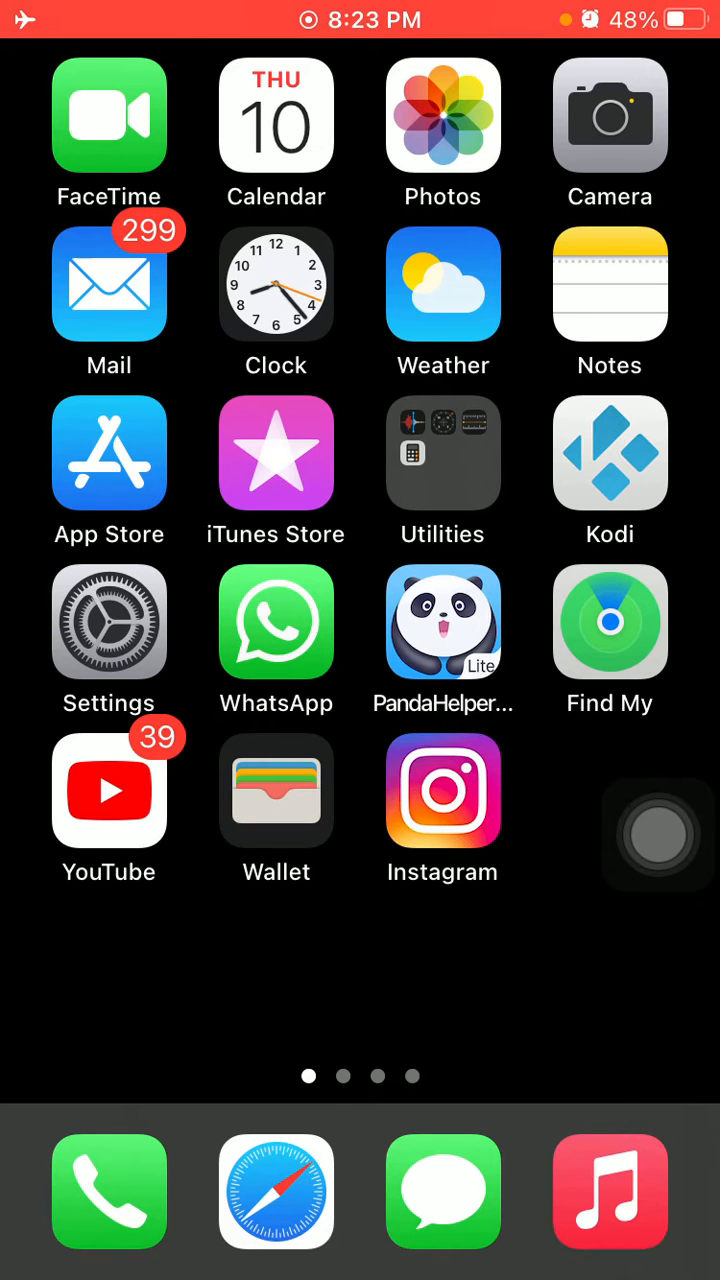
# From the Home Screen, go into Settings and reach the Accessibility page.
pyautogui.click(109, 640)
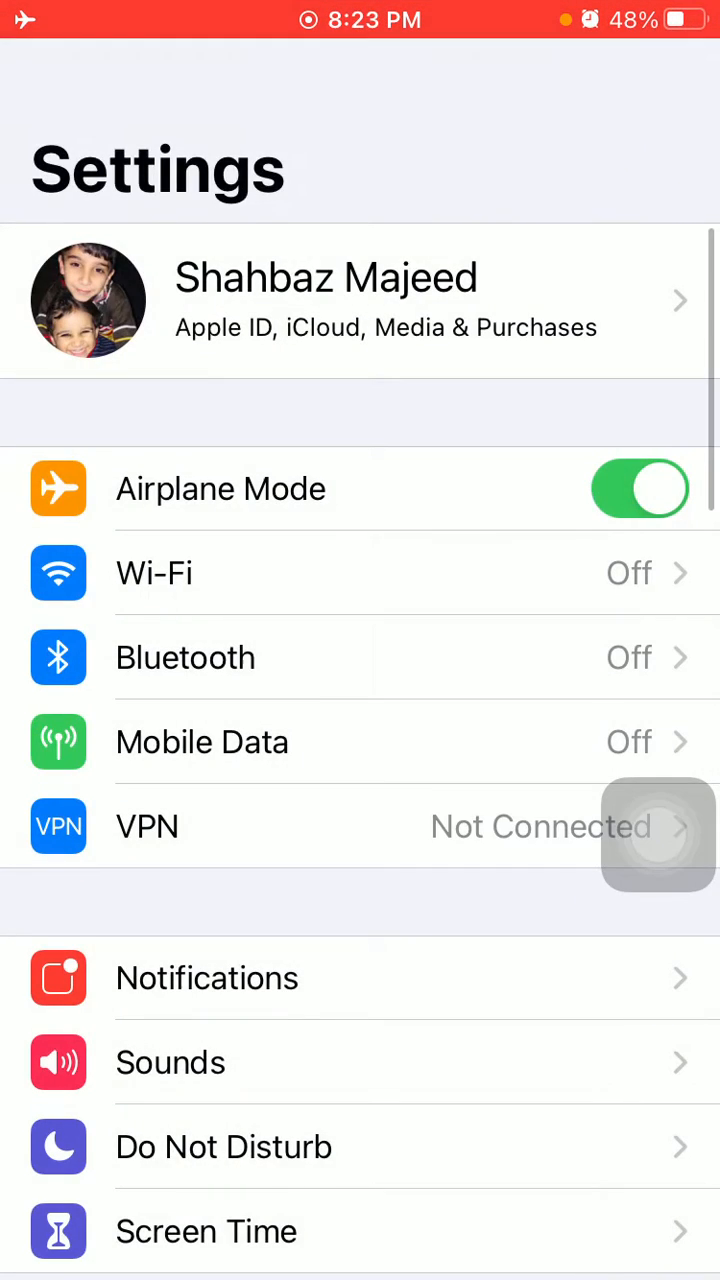
pyautogui.scroll(-3)
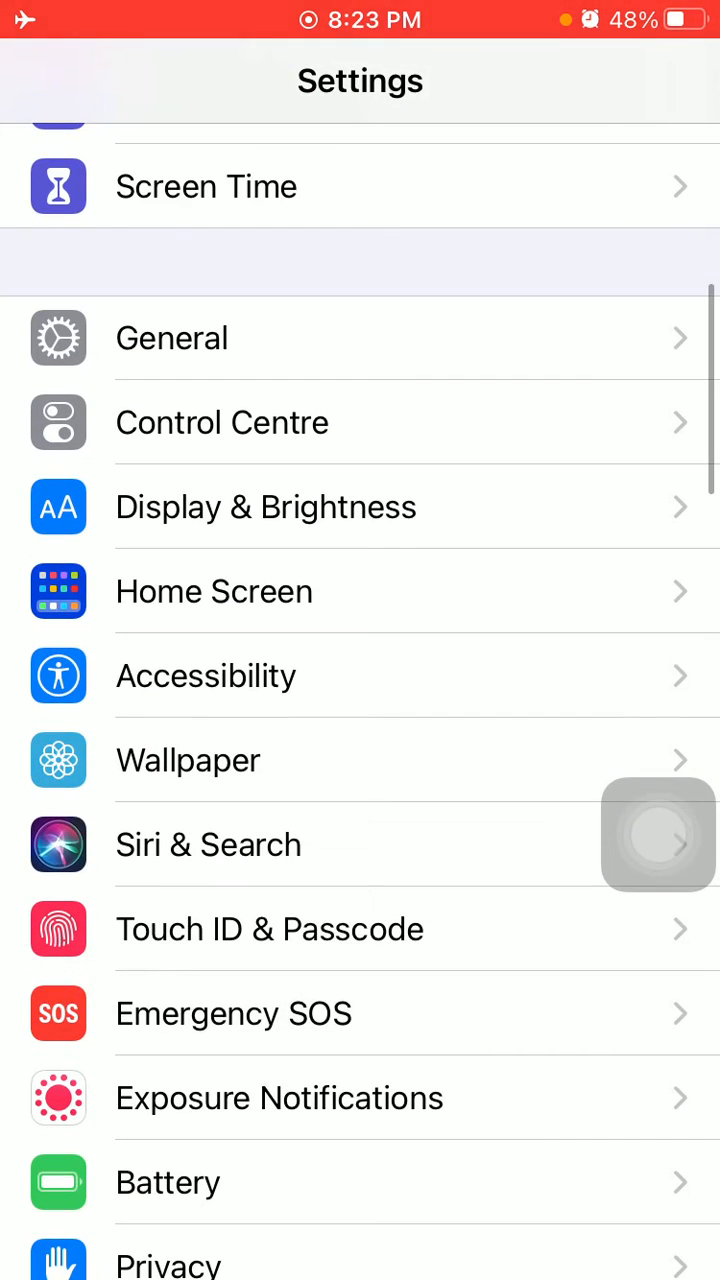
pyautogui.click(205, 675)
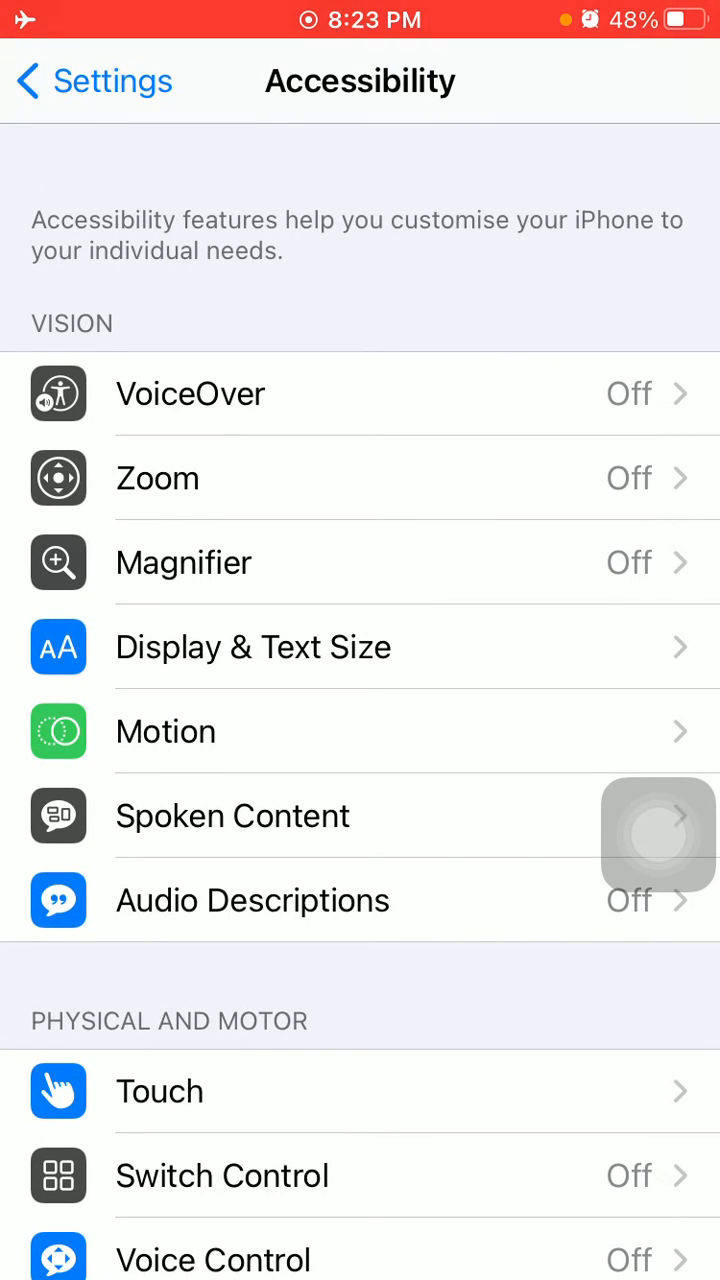
# In Display & Text Size, switch Reduce White Point on then off, and go back Home.
pyautogui.click(253, 646)
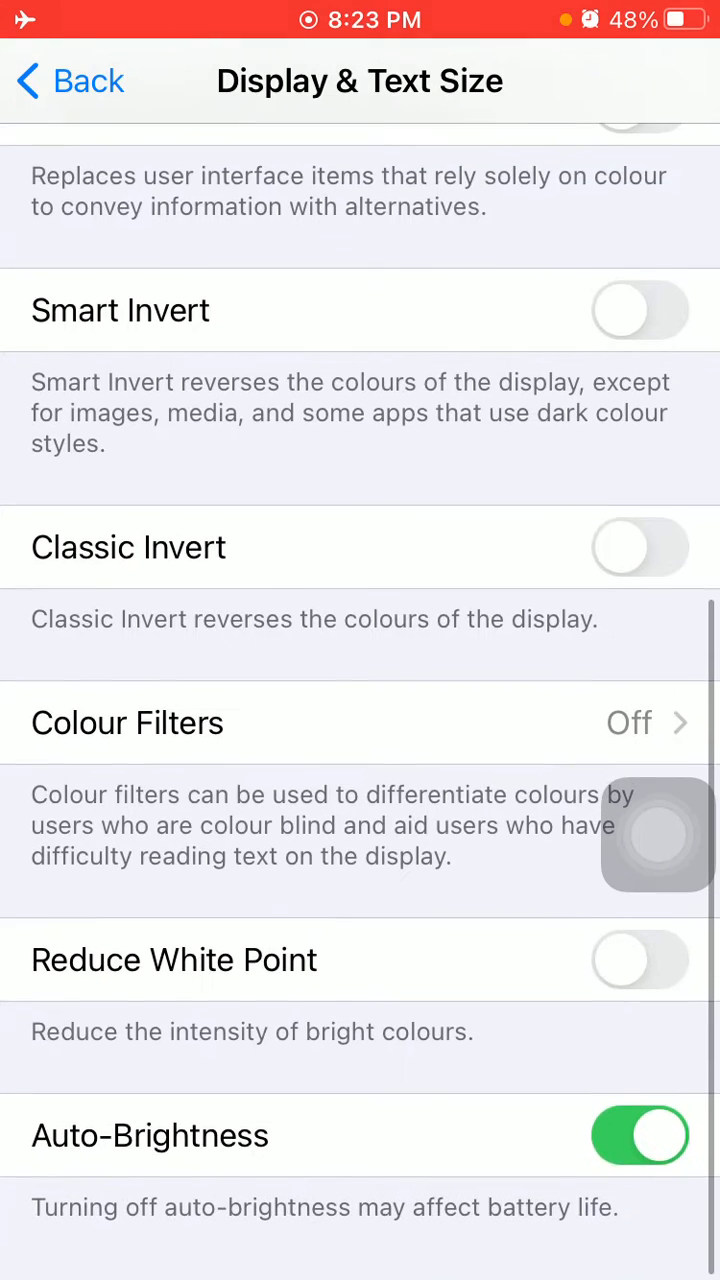
pyautogui.scroll(-3)
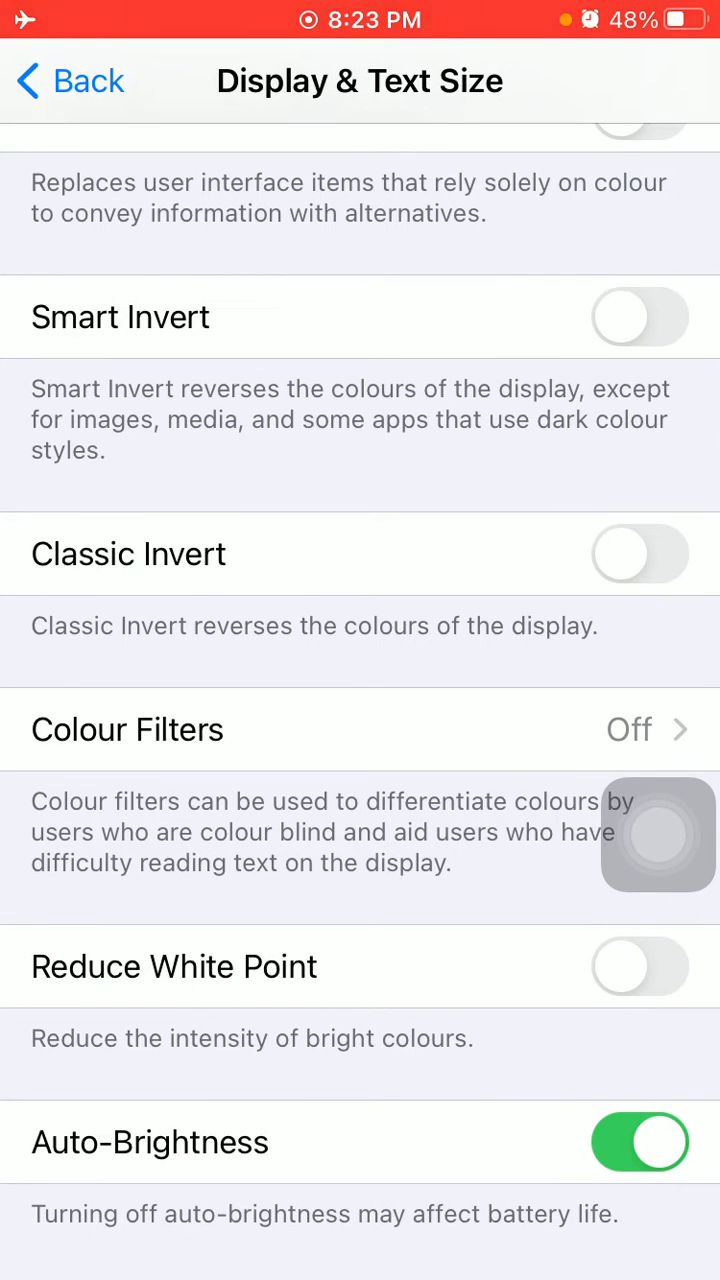
pyautogui.click(640, 966)
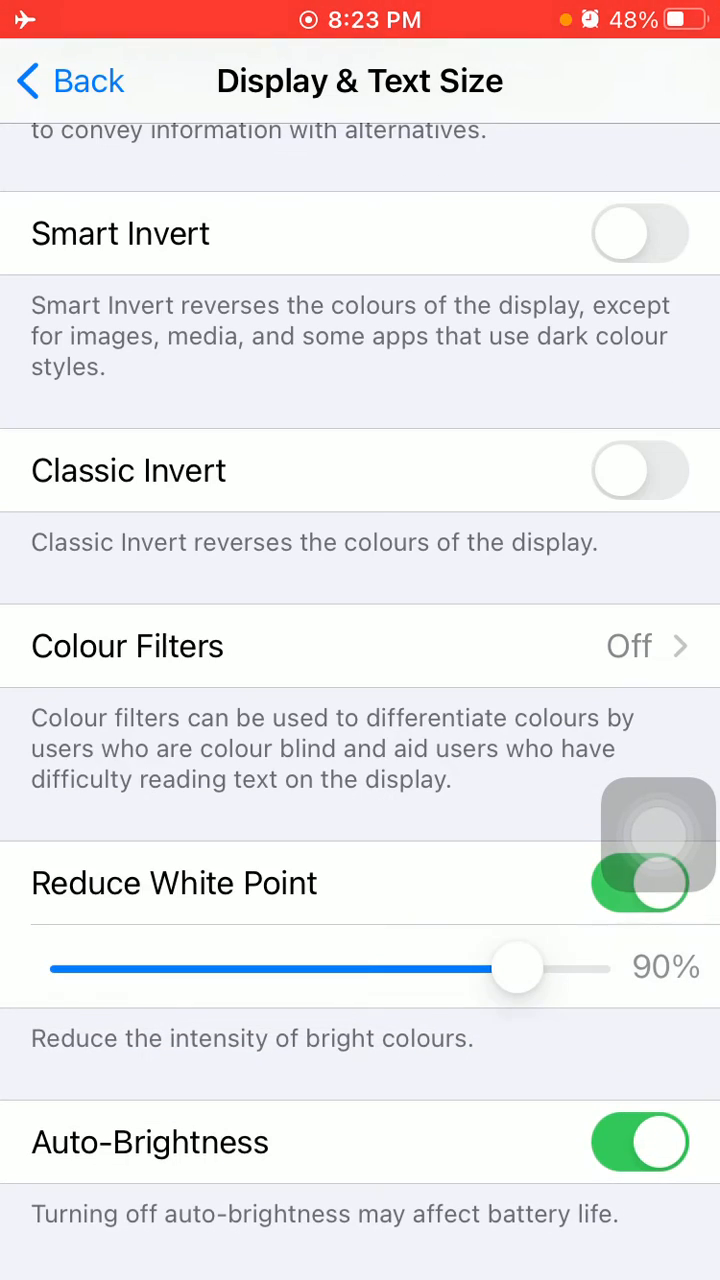
pyautogui.click(640, 883)
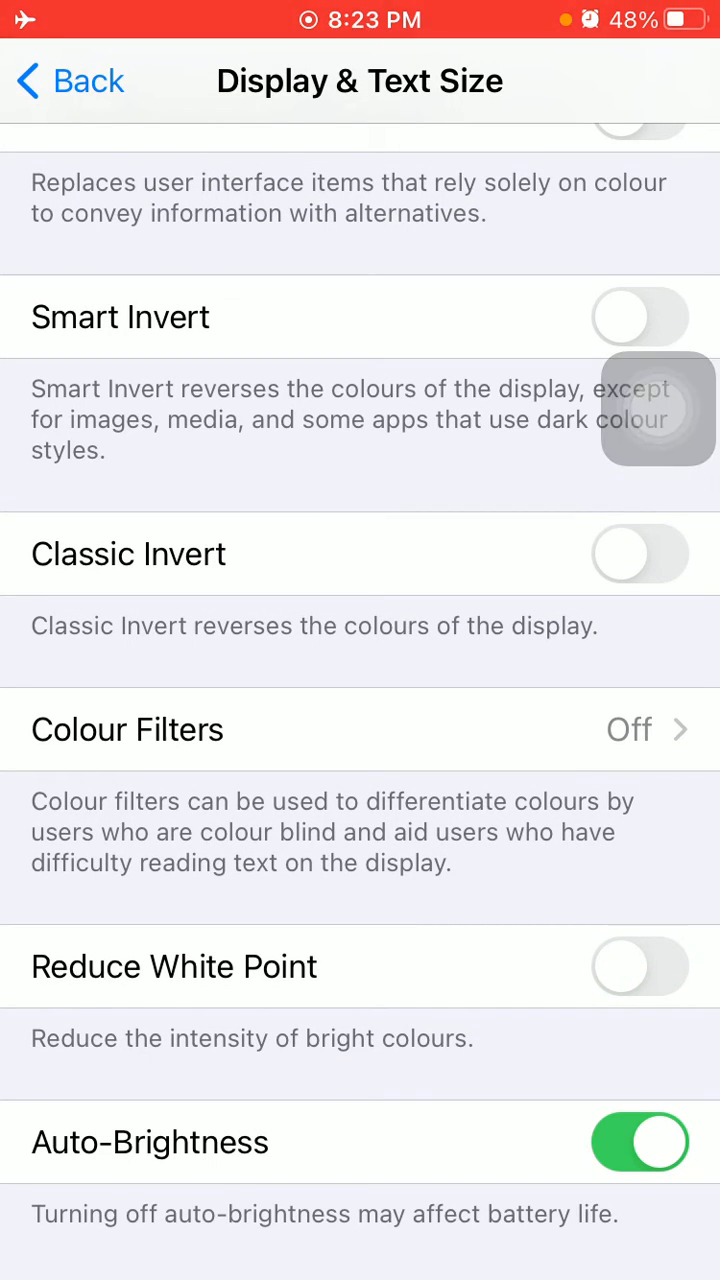
pyautogui.click(640, 1142)
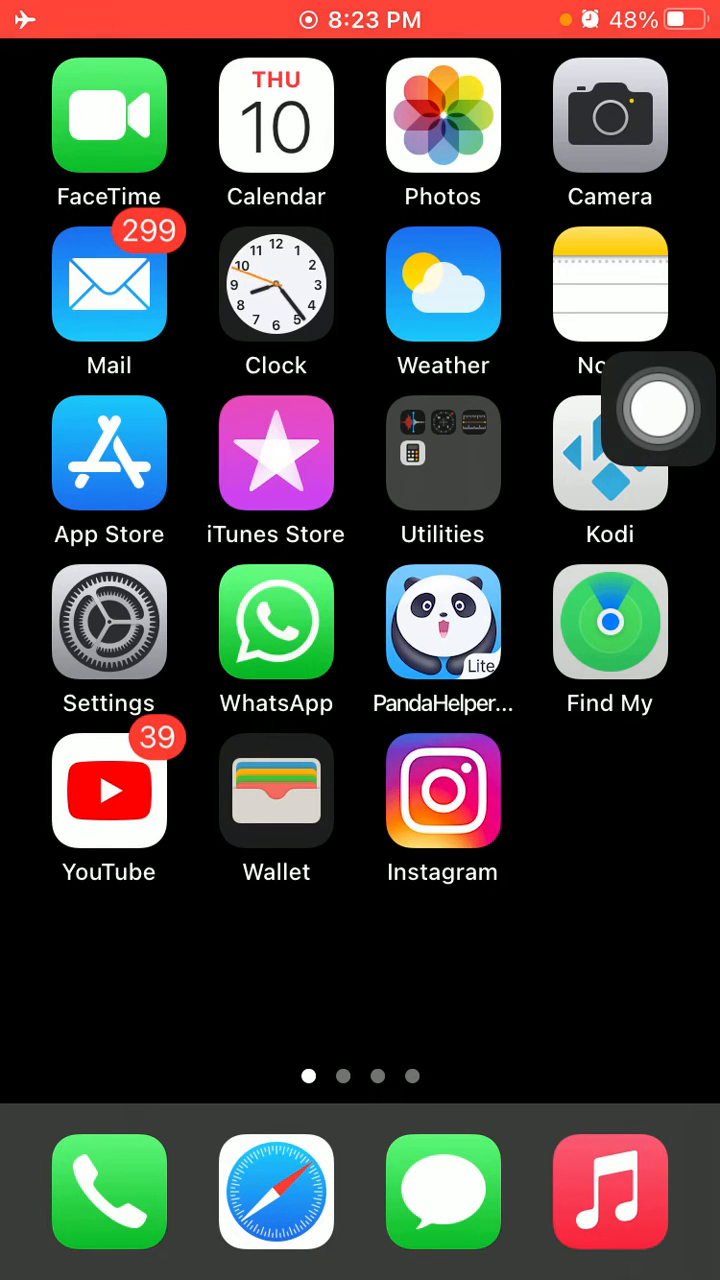
pyautogui.click(109, 622)
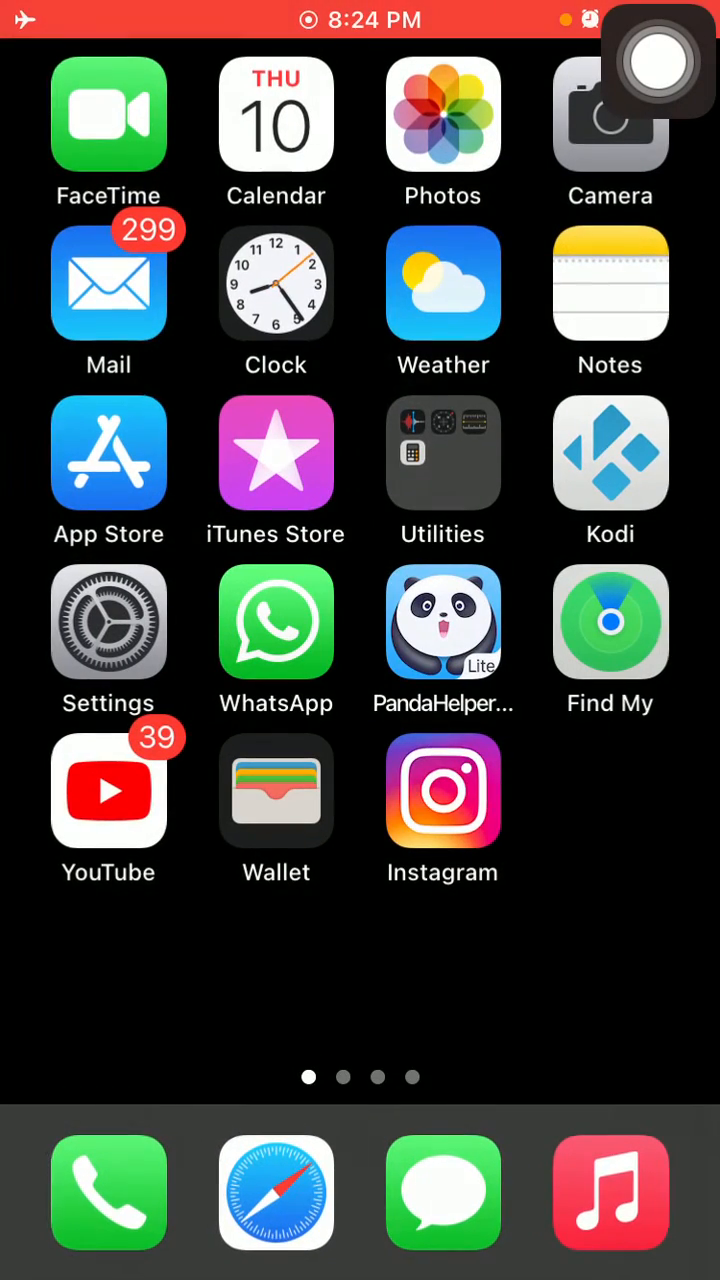
# Reopen Settings and reach the Display & Brightness page with Light appearance shown.
pyautogui.click(108, 640)
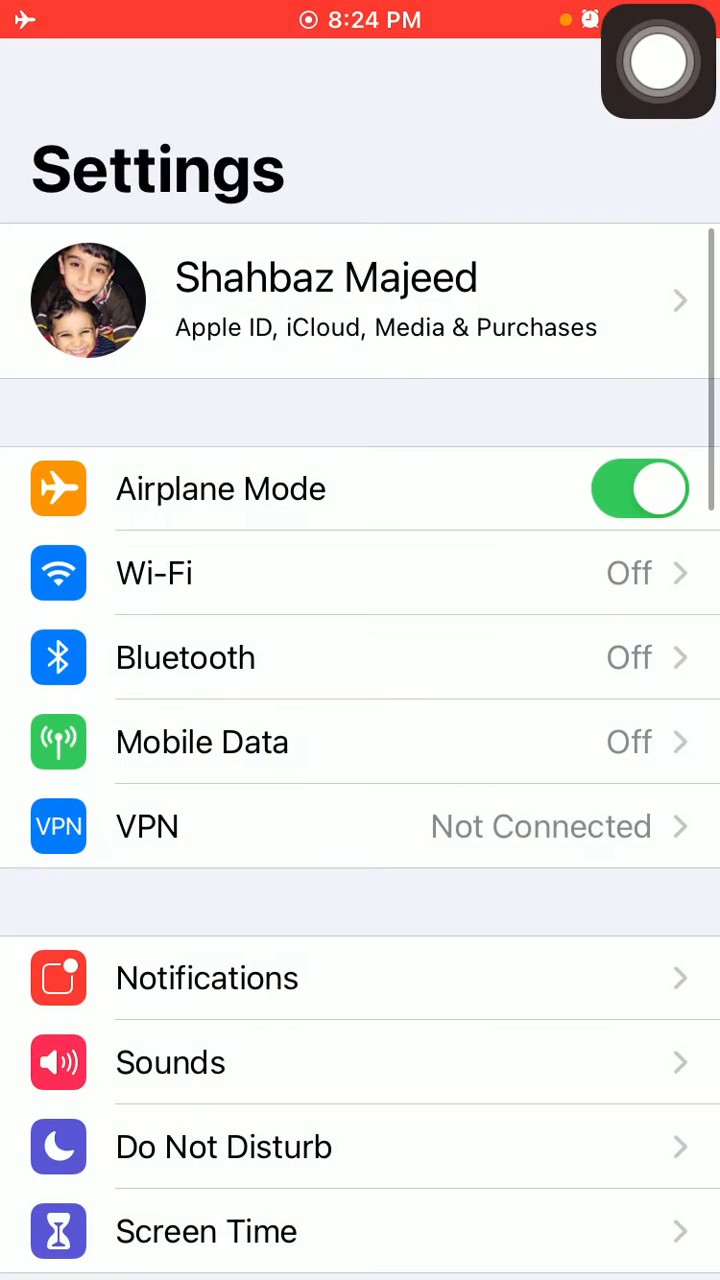
pyautogui.scroll(-3)
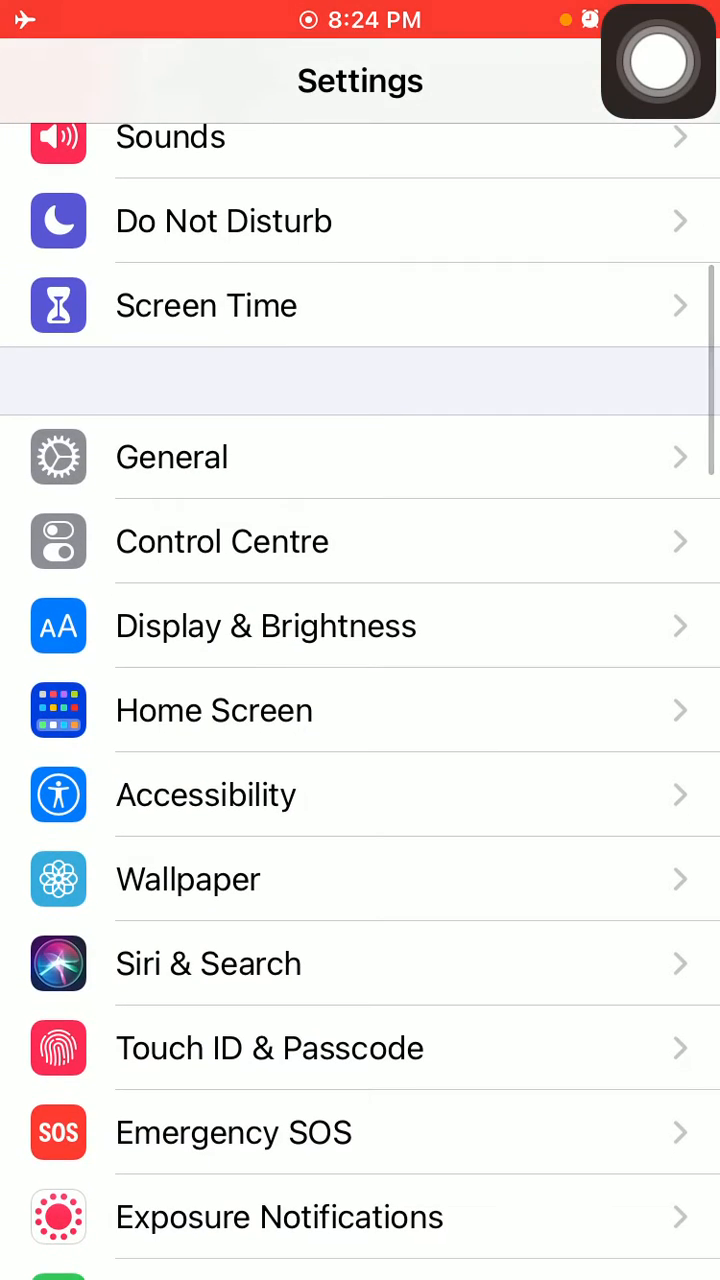
pyautogui.click(266, 625)
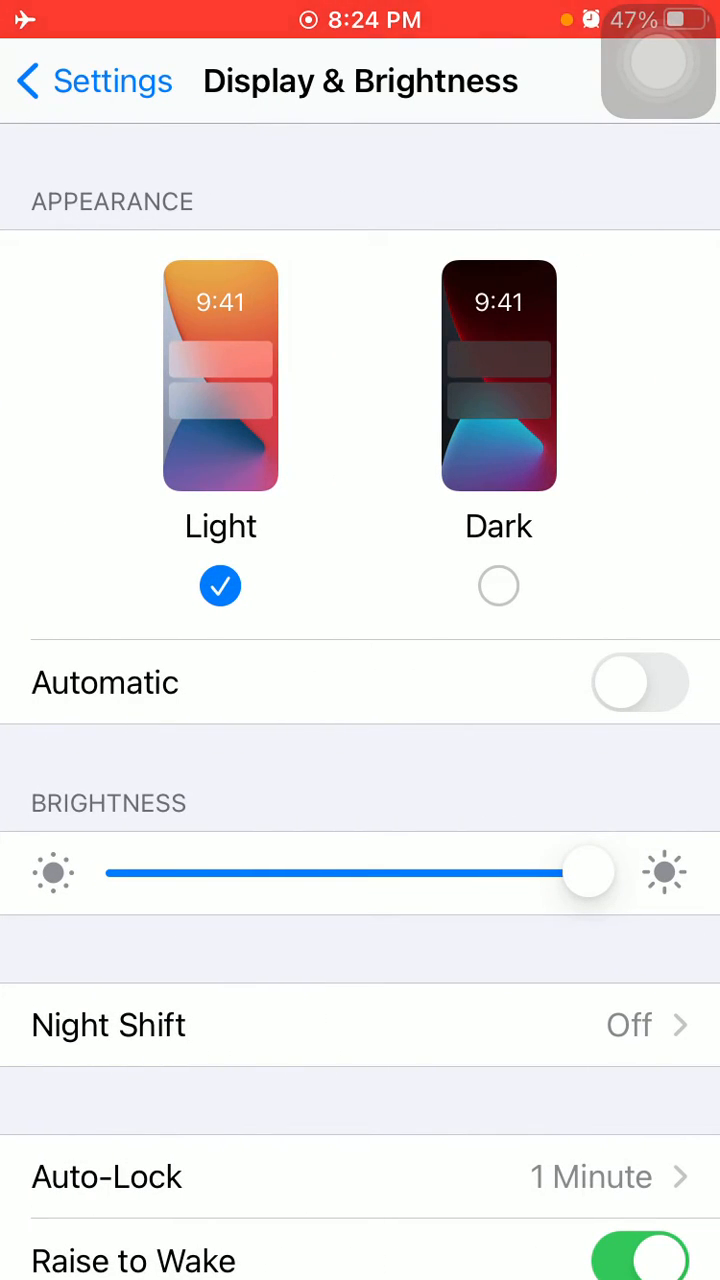
pyautogui.scroll(-3)
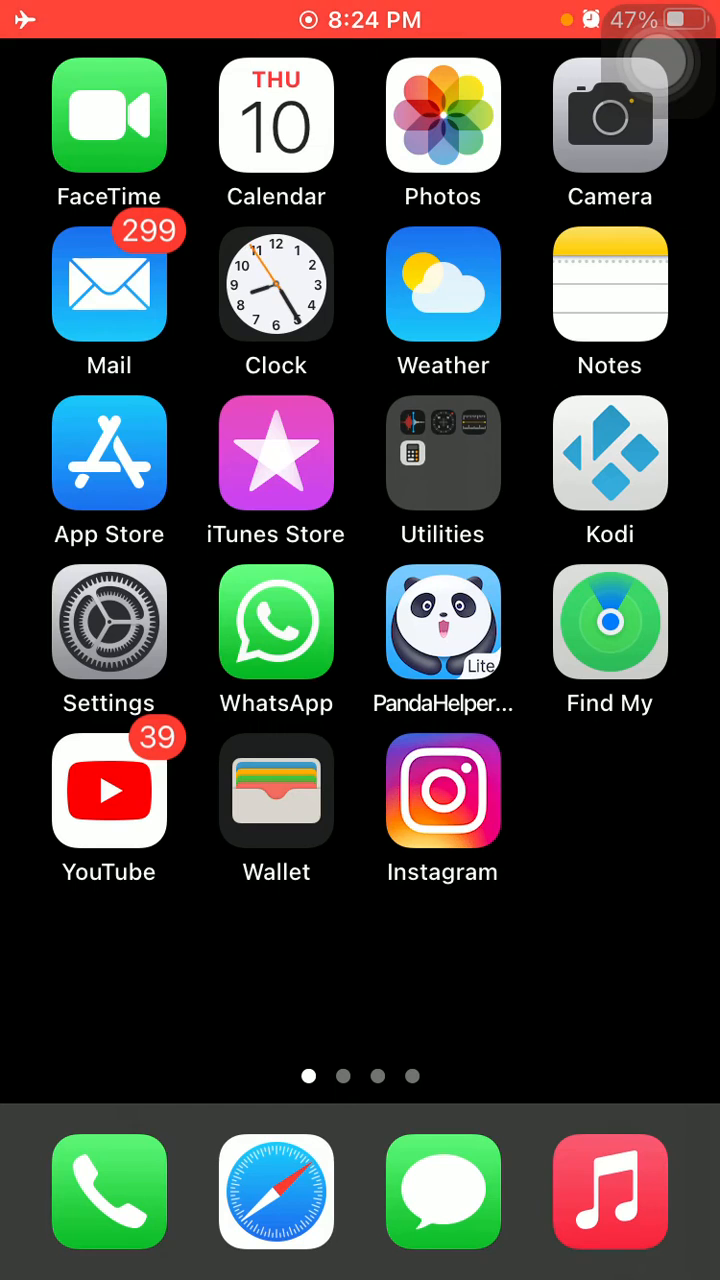
# Enter General settings, go Home, then return to General scrolled to the Reset entry.
pyautogui.click(109, 621)
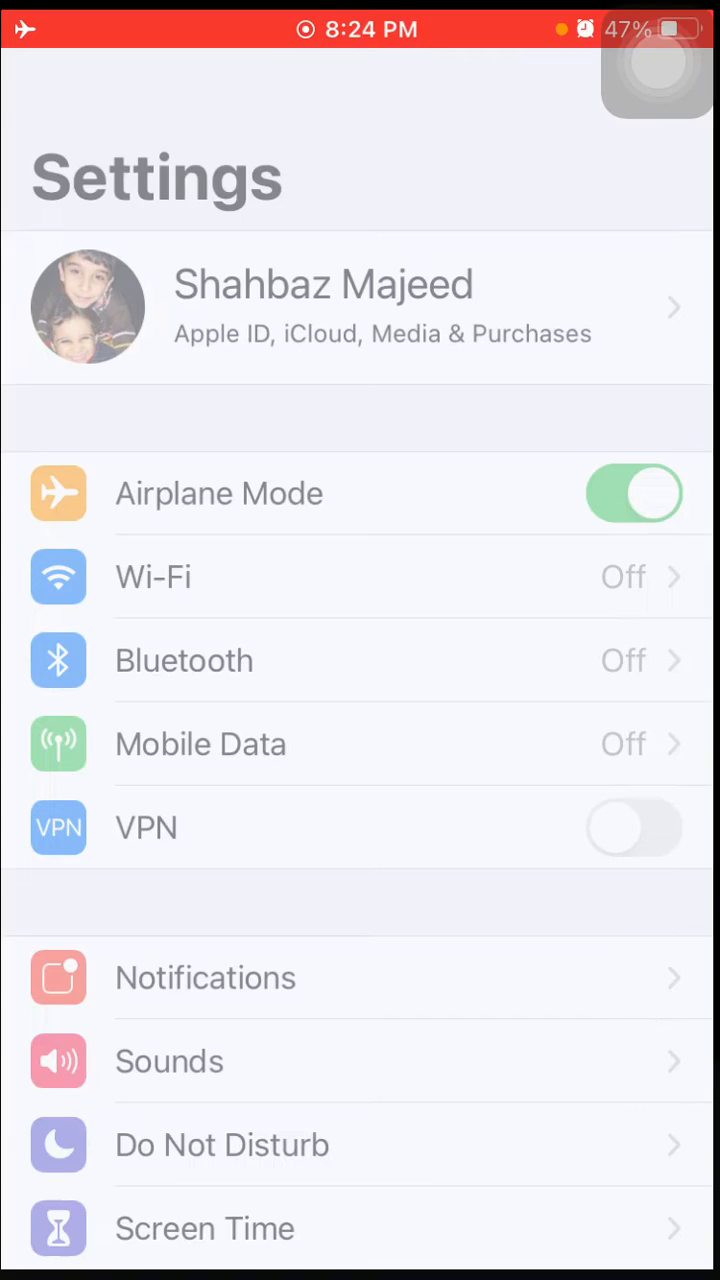
pyautogui.scroll(-3)
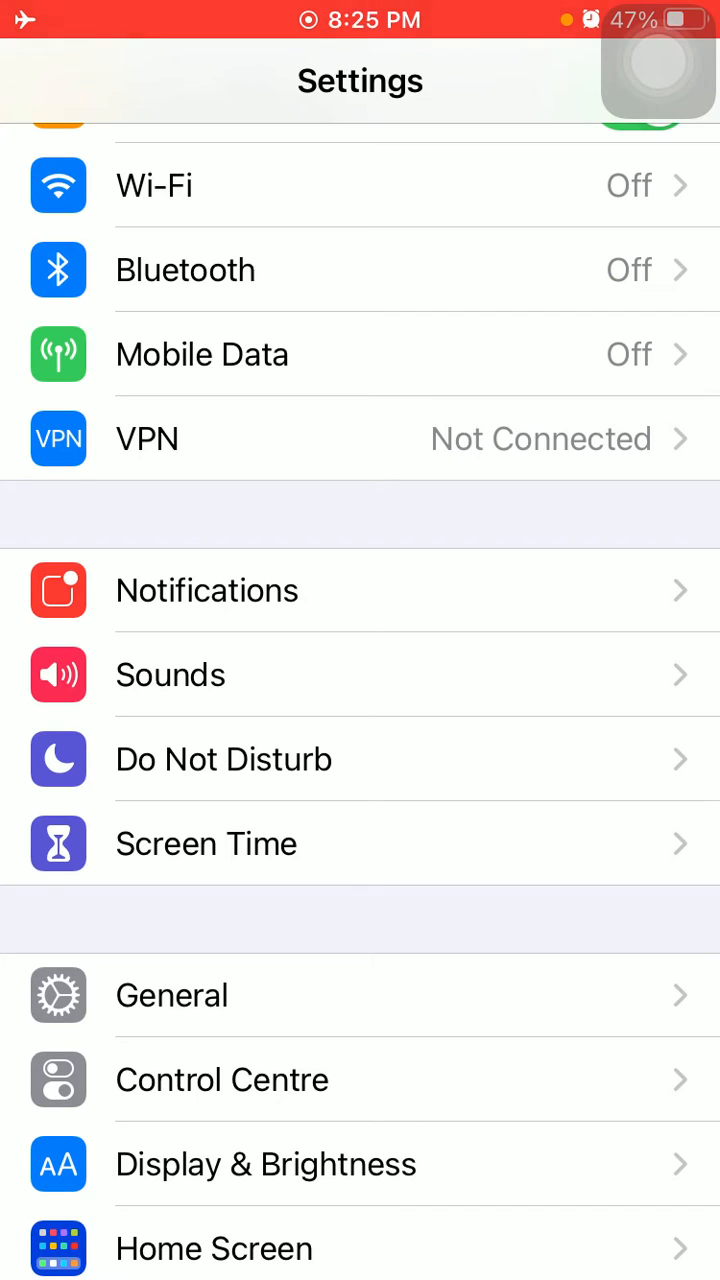
pyautogui.click(171, 995)
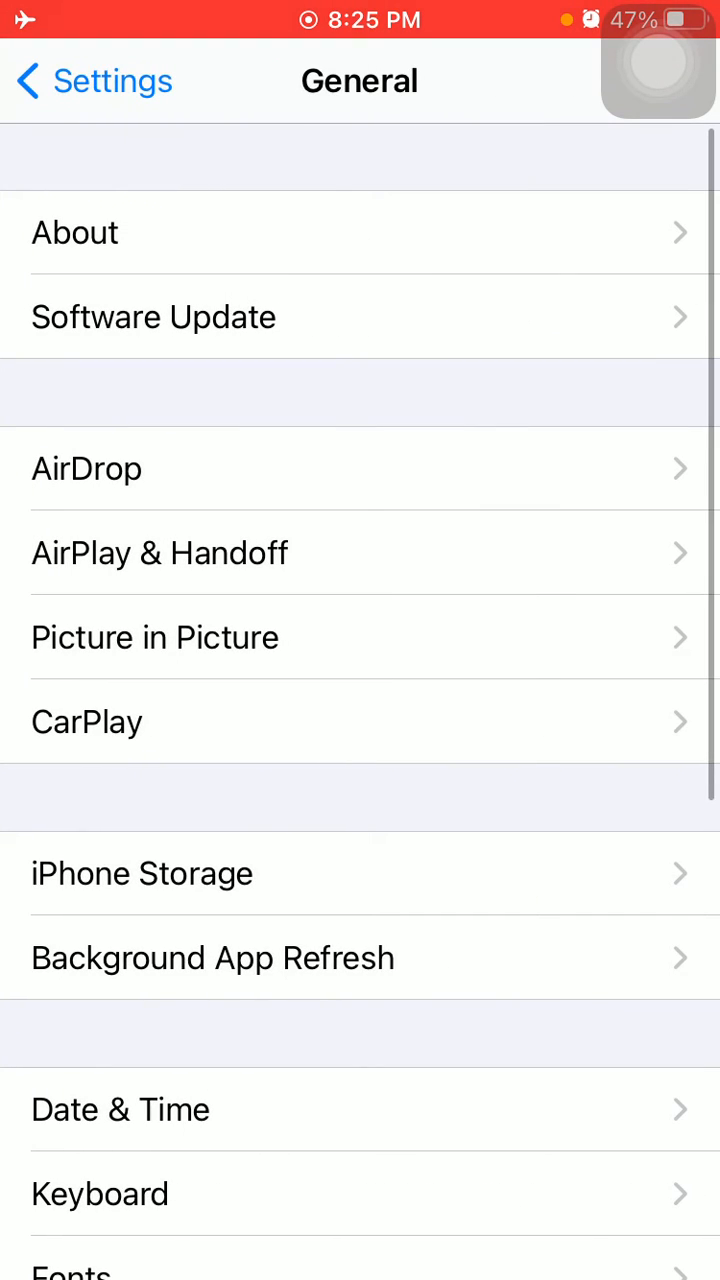
pyautogui.click(154, 316)
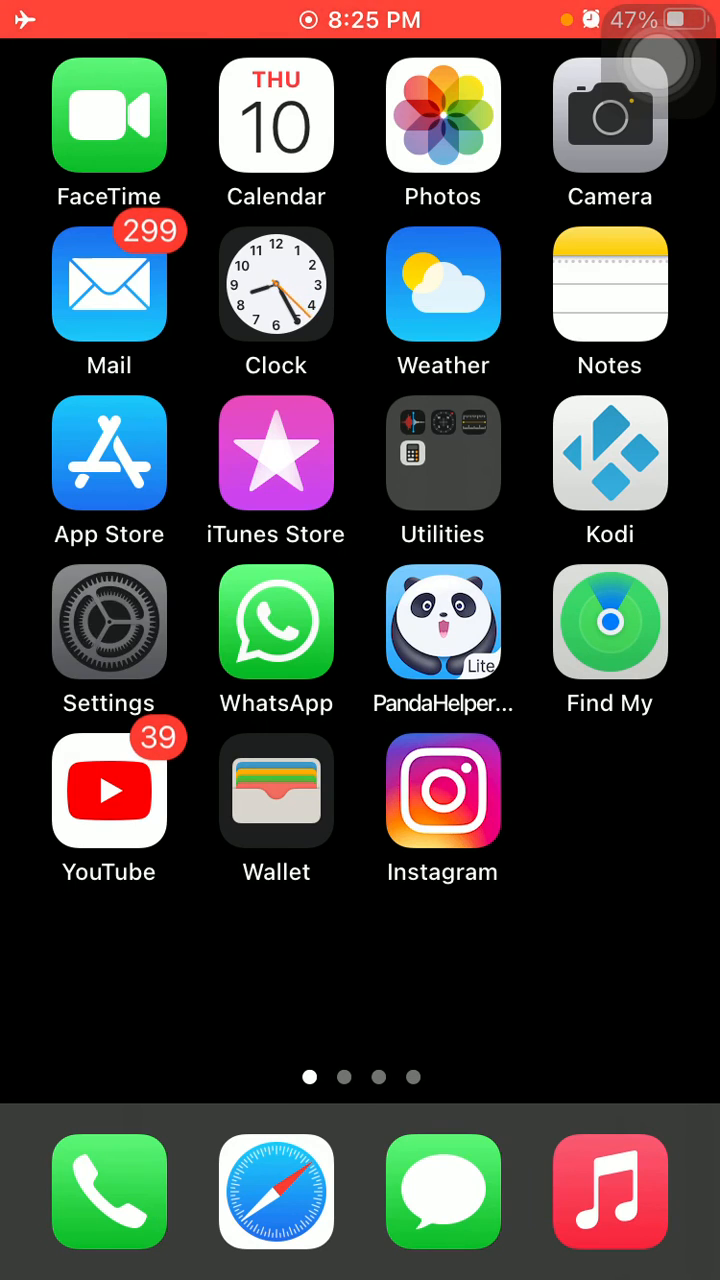
pyautogui.click(109, 621)
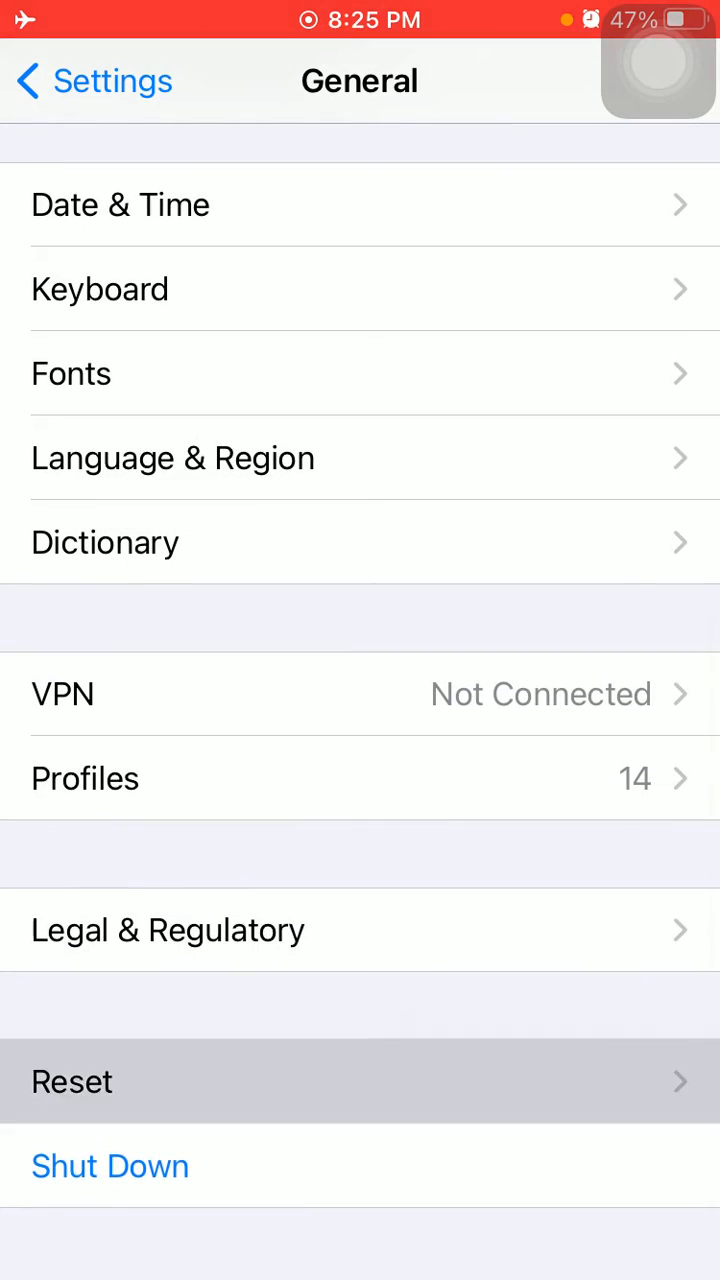
# Bring up the Reset All Settings confirmation and cancel it without resetting.
pyautogui.click(72, 1081)
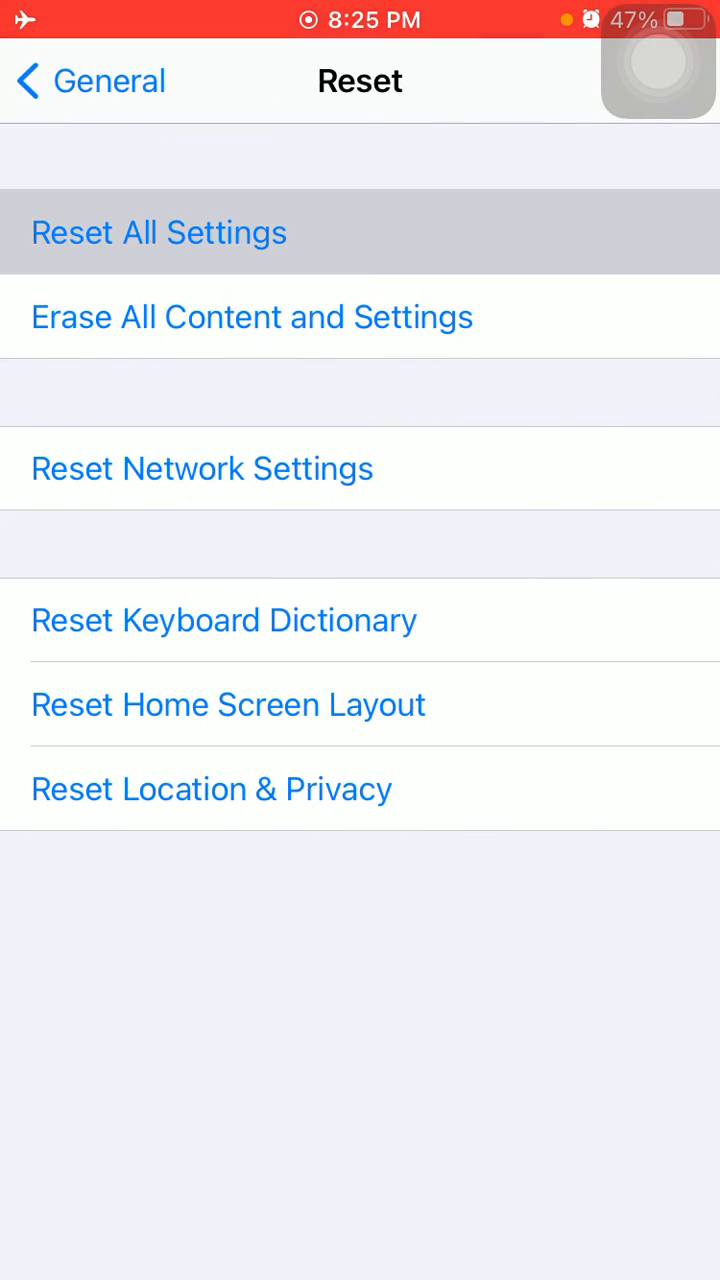
pyautogui.click(159, 232)
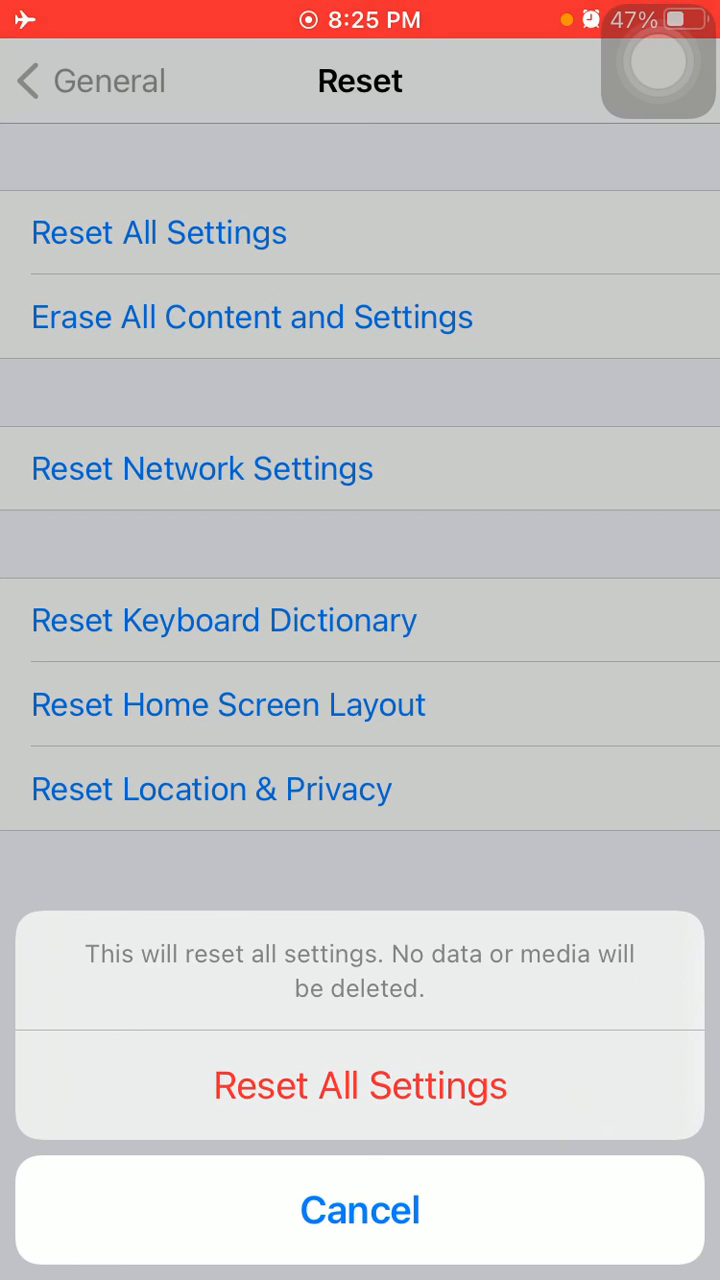
pyautogui.click(360, 1210)
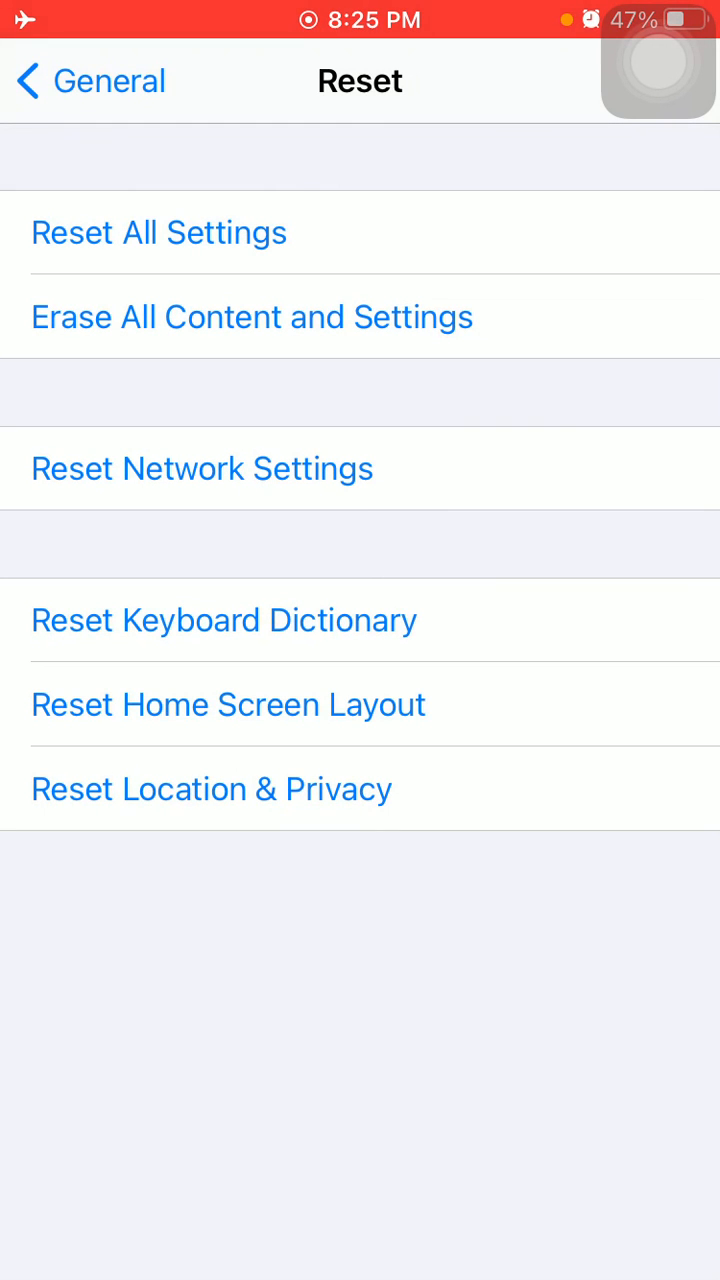